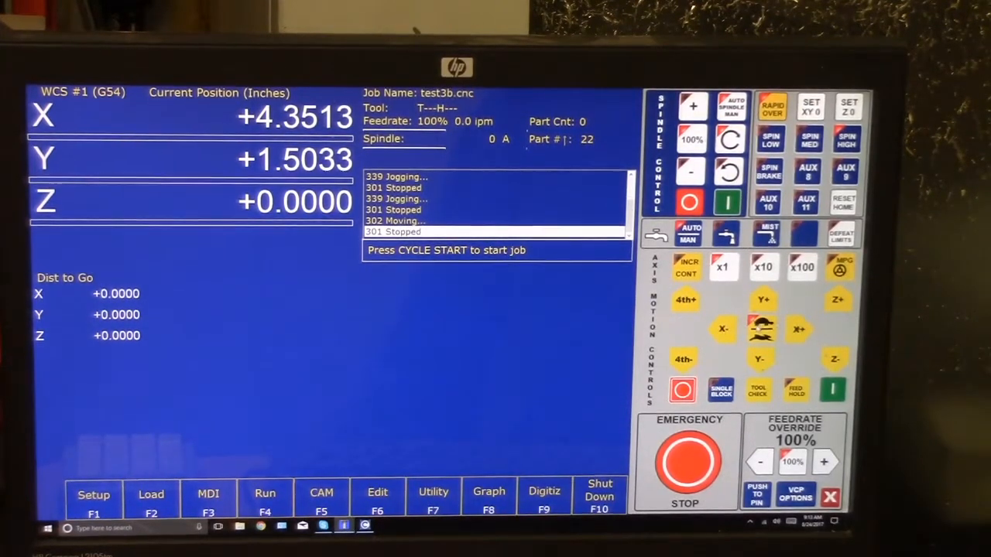
- Jog the machine slightly in Y+ and X+ to about X 4.358, Y 1.543
{"action": "left_click", "coordinate": [762, 300]}
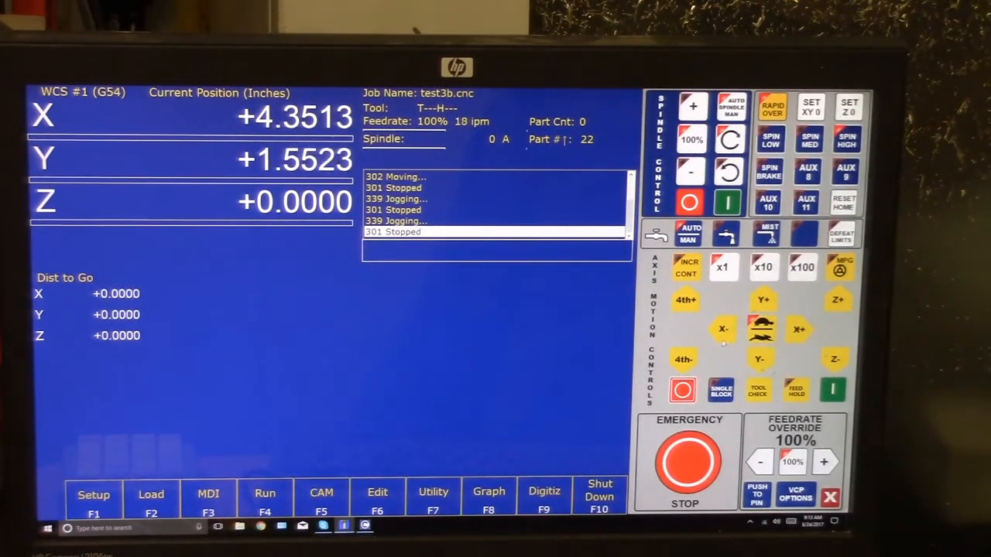
{"action": "left_click", "coordinate": [798, 329]}
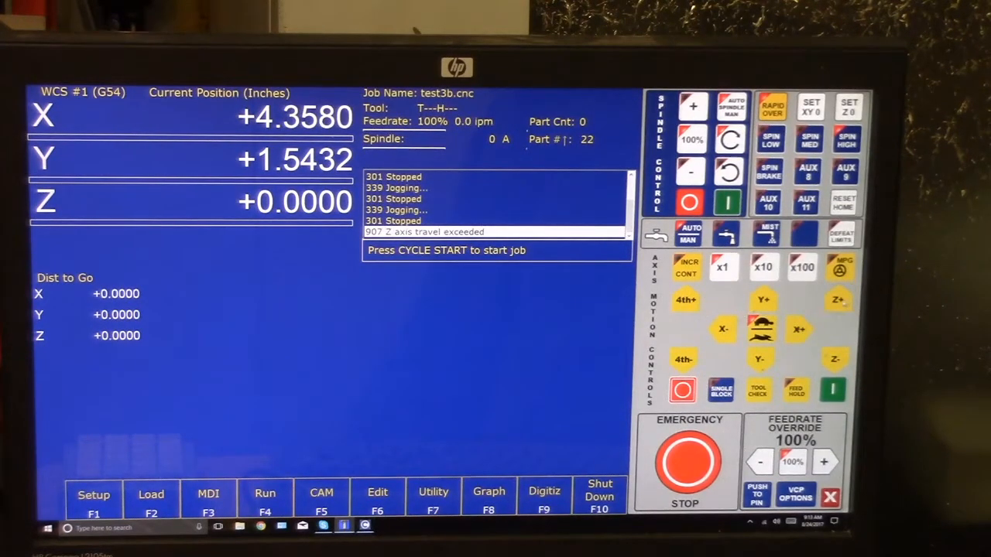
{"action": "left_click", "coordinate": [834, 358]}
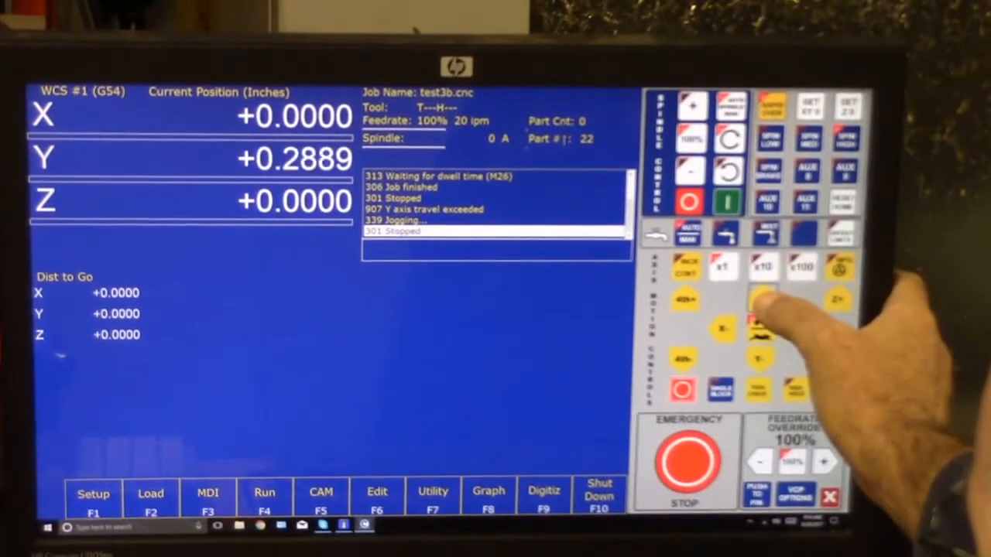
- Jog Y+ to about 1.78, X+ twice to about 1.37, then Z- slightly
{"action": "left_click", "coordinate": [758, 302]}
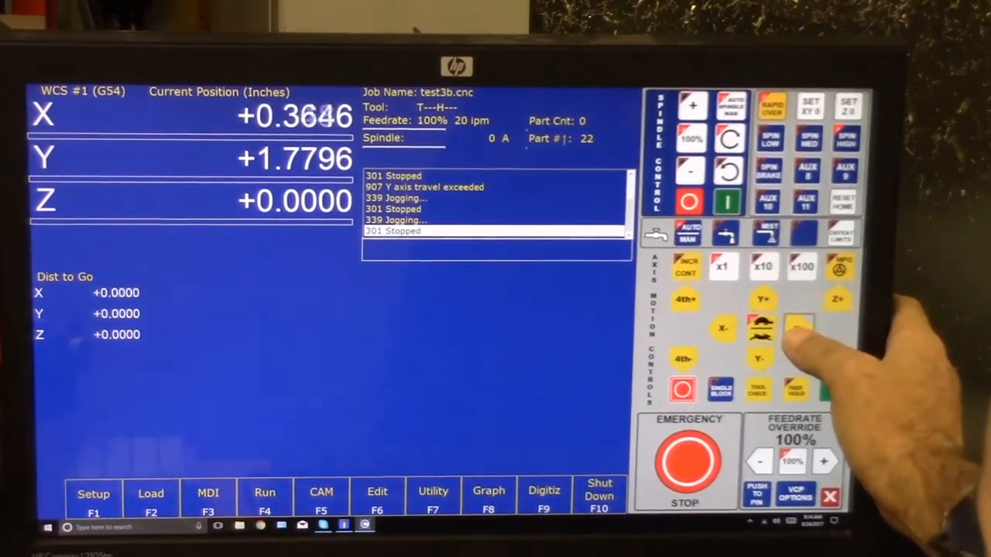
{"action": "left_click", "coordinate": [801, 329]}
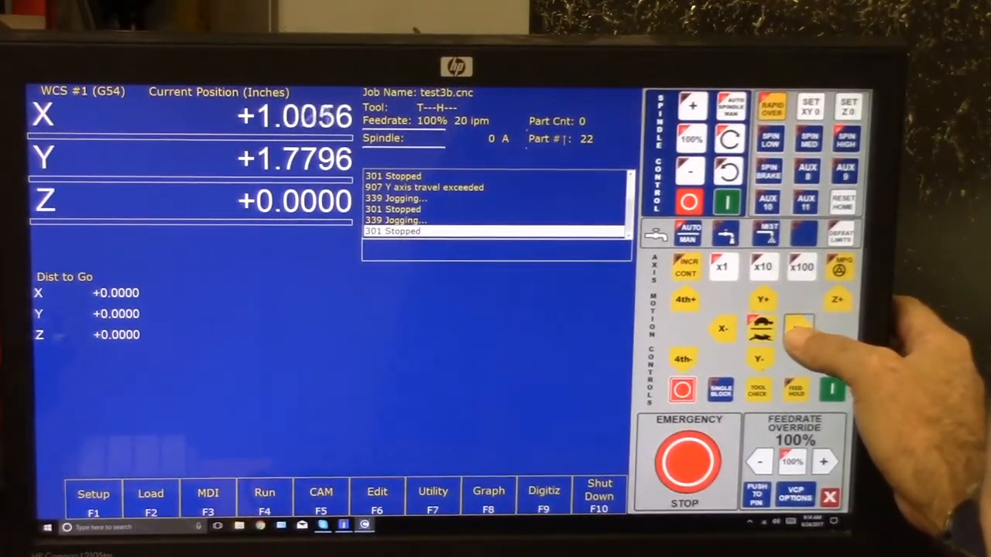
{"action": "left_click", "coordinate": [797, 331]}
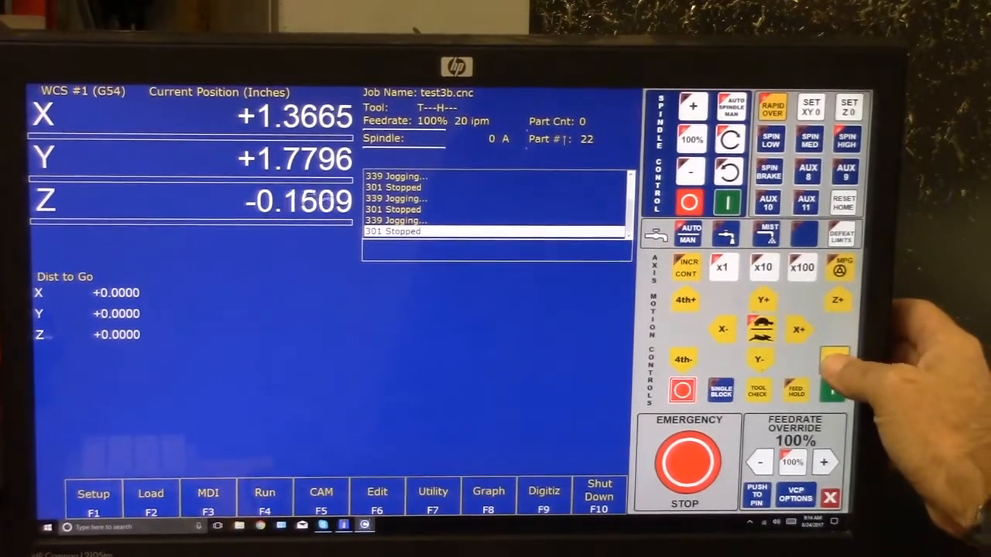
{"action": "left_click", "coordinate": [836, 358]}
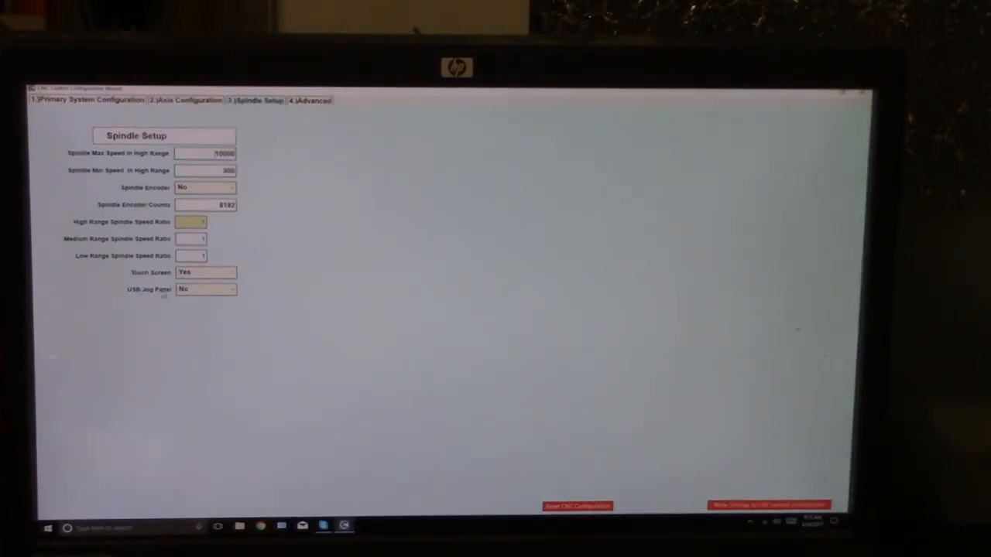
- Set USB Jog Panel to Yes and write the settings to the control configuration
{"action": "left_click", "coordinate": [205, 289]}
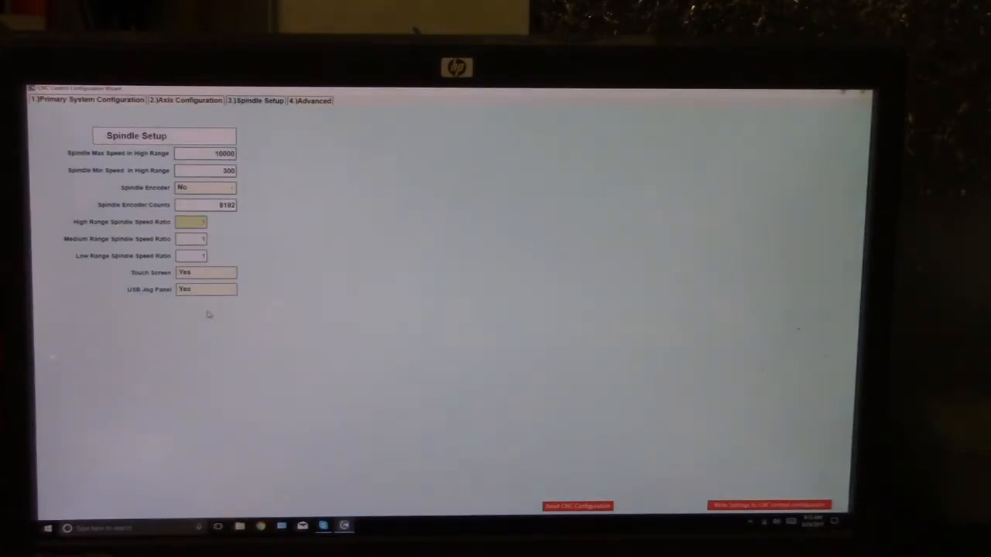
{"action": "left_click", "coordinate": [768, 505]}
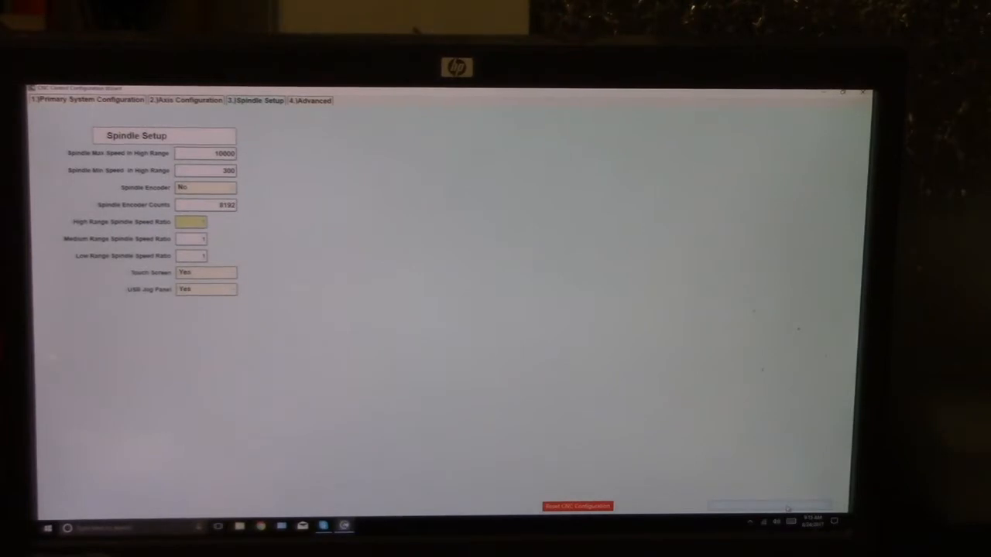
{"action": "left_click", "coordinate": [768, 505]}
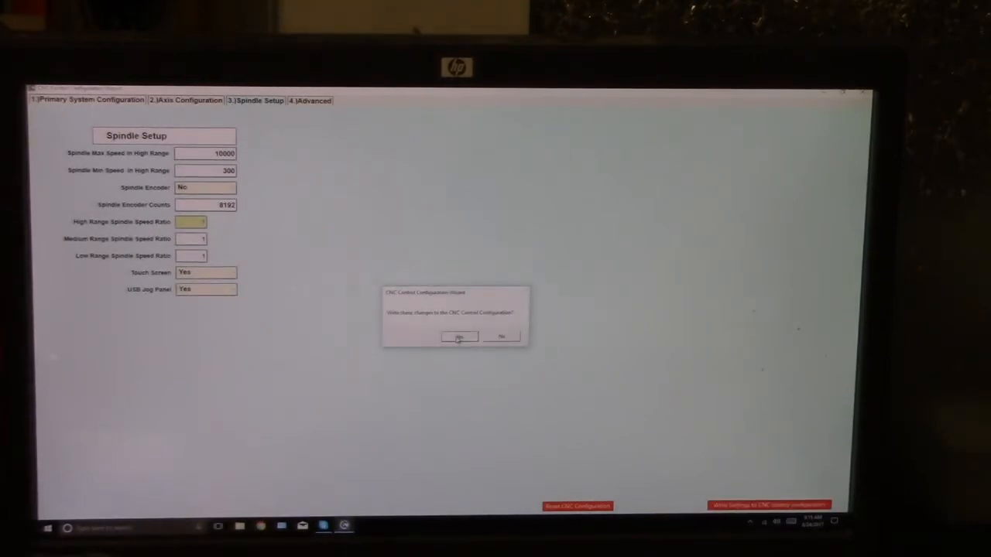
{"action": "left_click", "coordinate": [459, 336]}
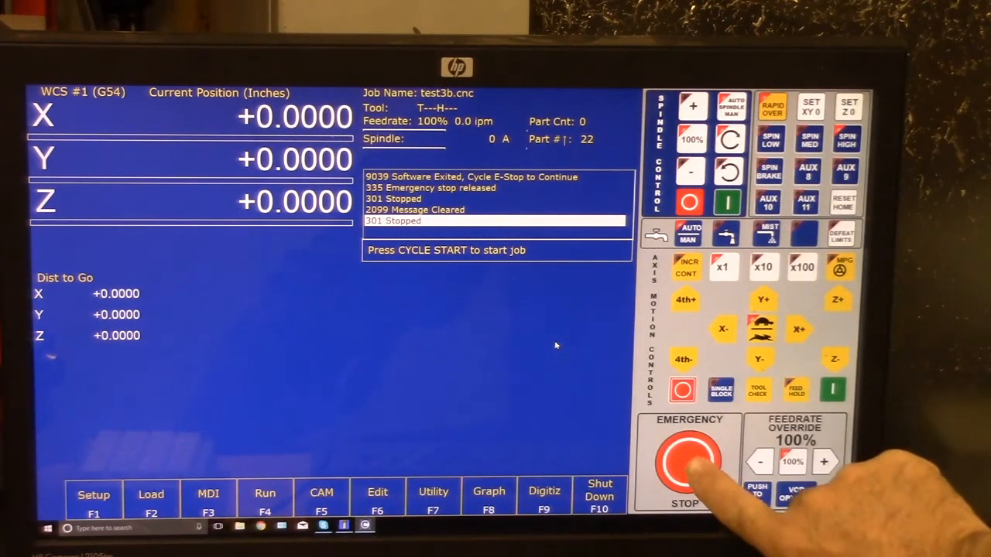
- Cycle the on-screen EMERGENCY STOP button after relaunching CNC12
{"action": "left_click", "coordinate": [687, 460]}
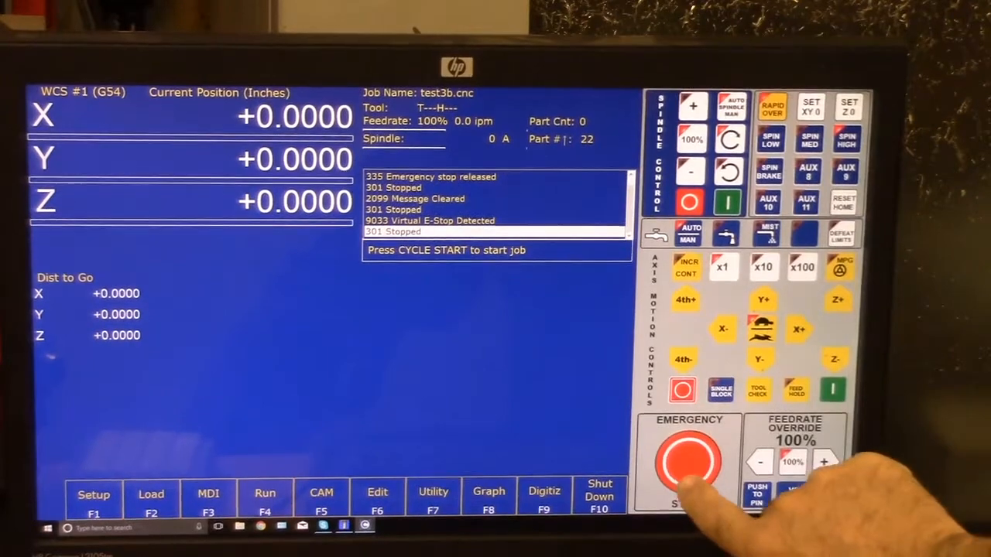